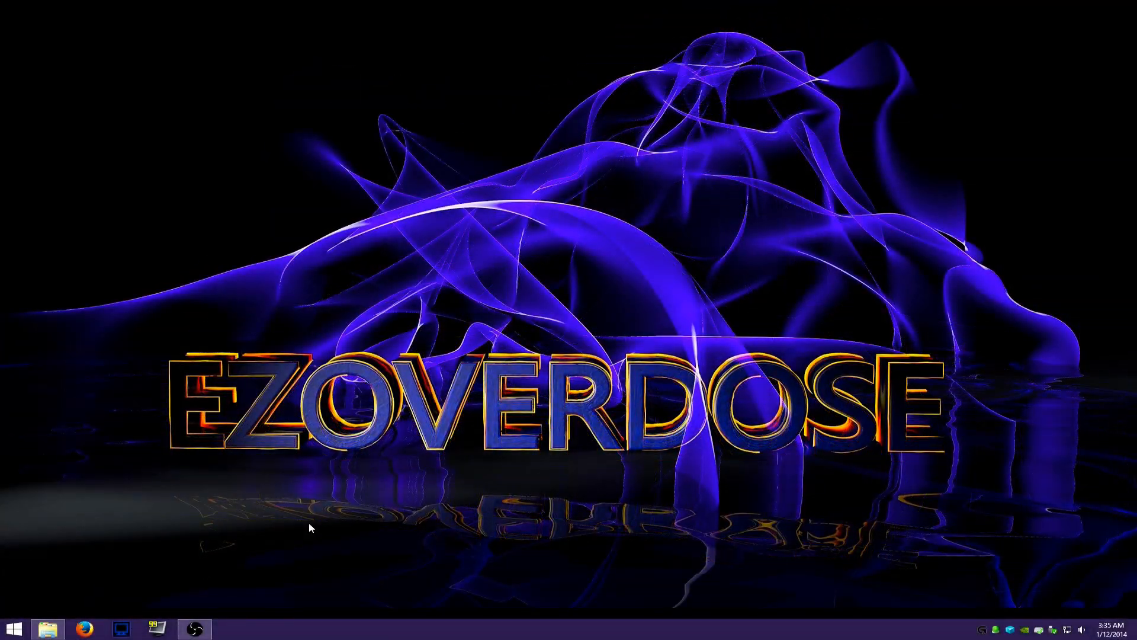
Step: Bring up This PC showing drives C, D, E and the DVD drive
click(48, 627)
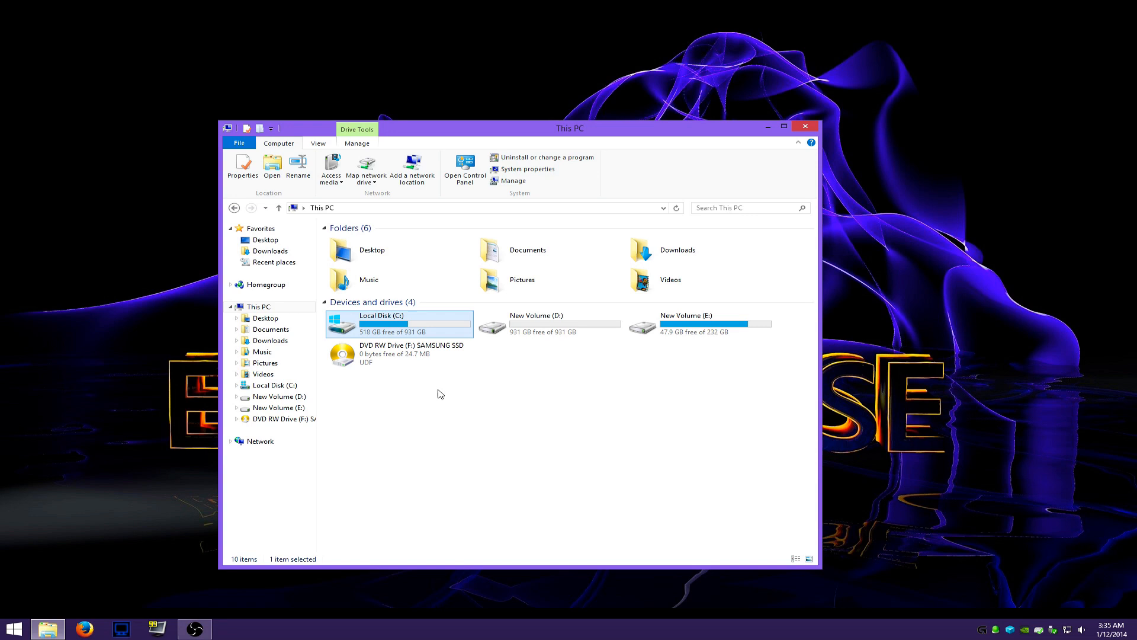
mouse_move(595, 358)
text(disk management)
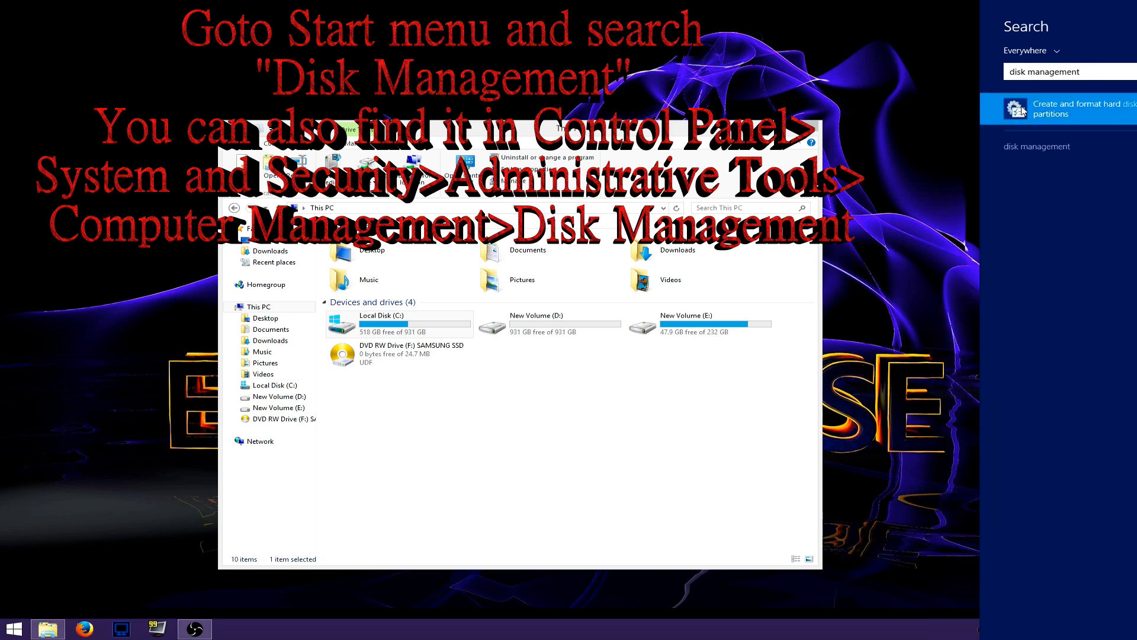
Step: Launch 'Create and format hard disk partitions' from the search results, keeping MBR for Disk 1
click(1062, 108)
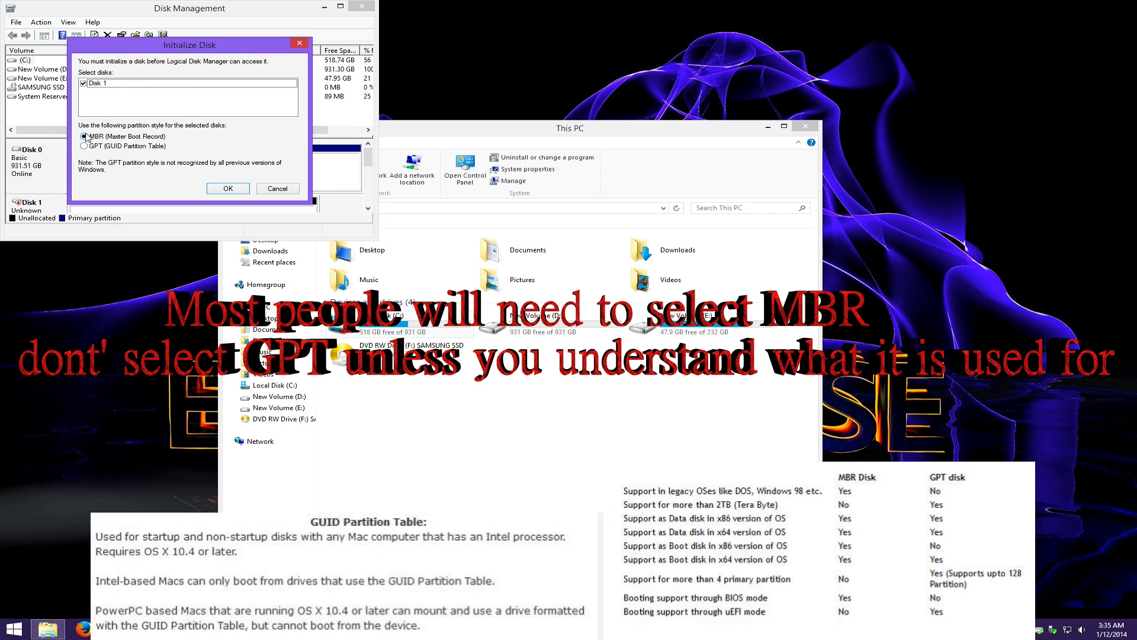
Step: Initialize Disk 1 as MBR and start a New Simple Volume on its 119.24 GB unallocated space
click(227, 187)
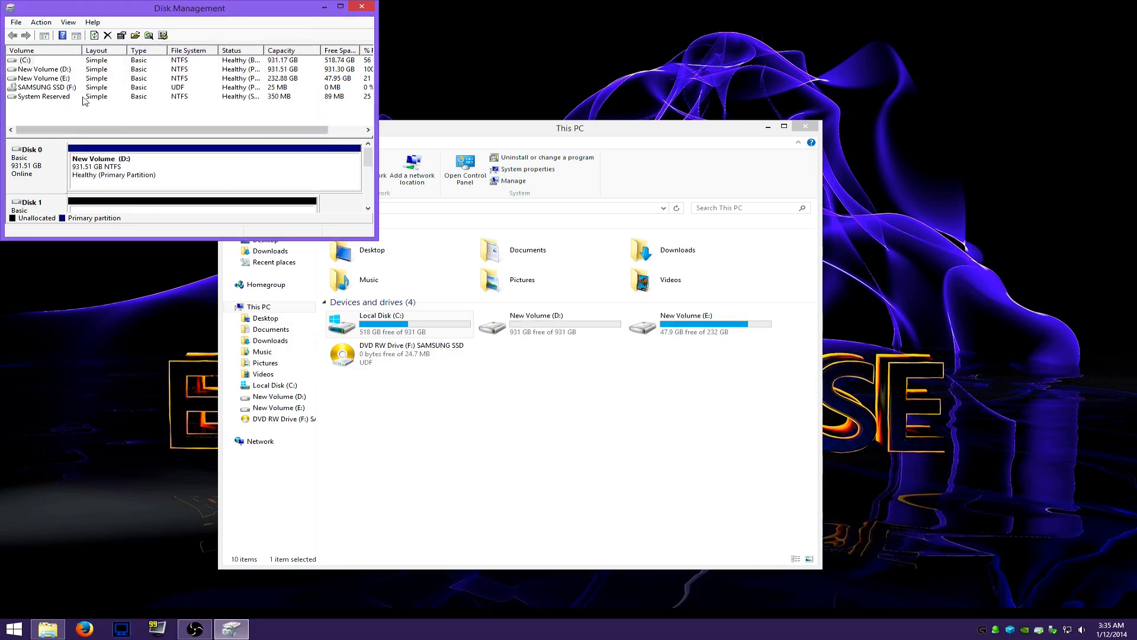
click(43, 87)
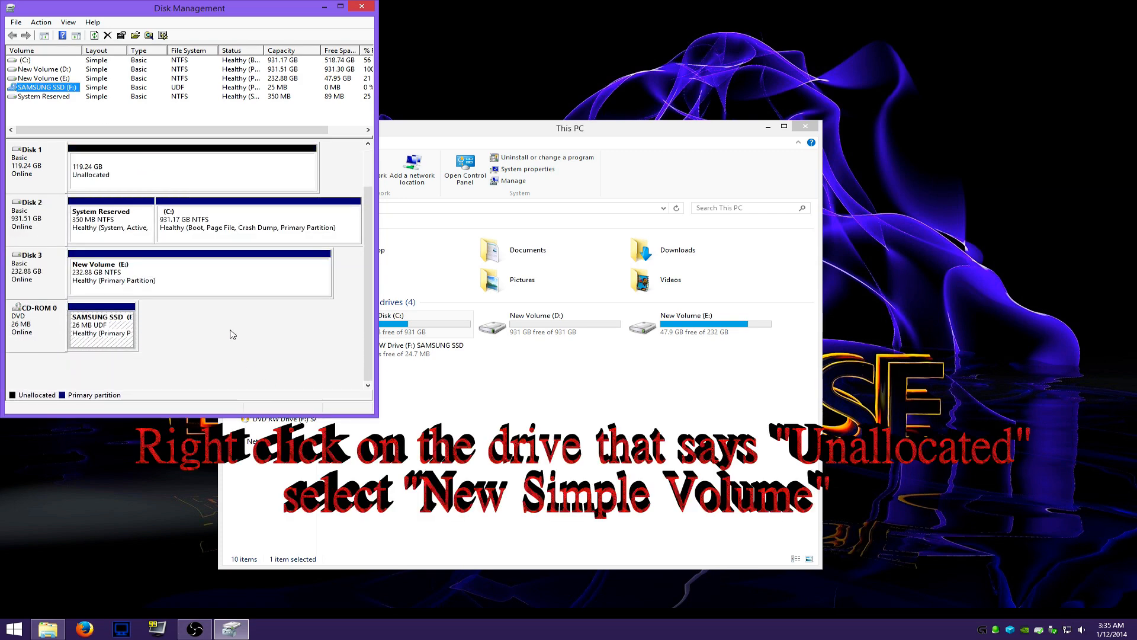
right_click(192, 168)
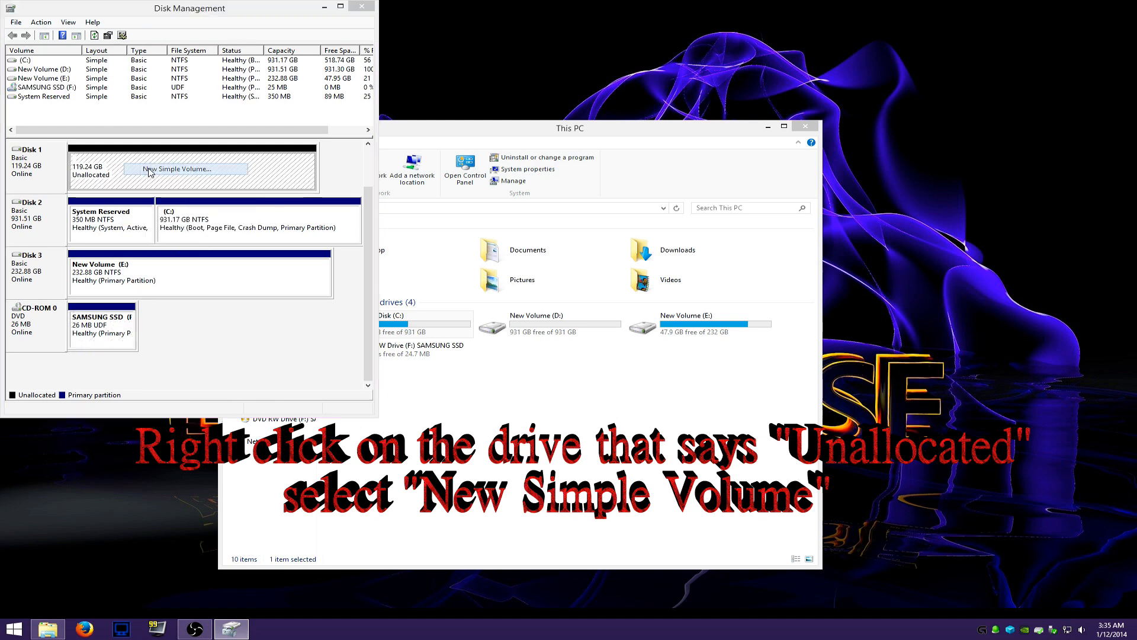
click(177, 168)
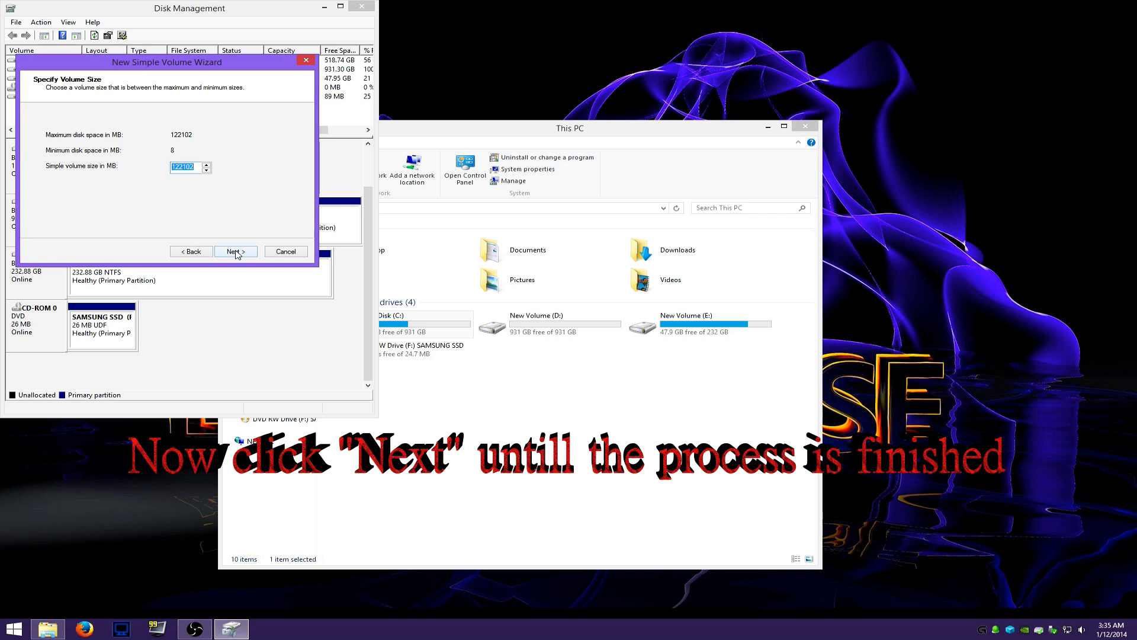
Step: Accept the full 122102 MB size, drive letter G and quick NTFS format labelled New Volume
click(235, 251)
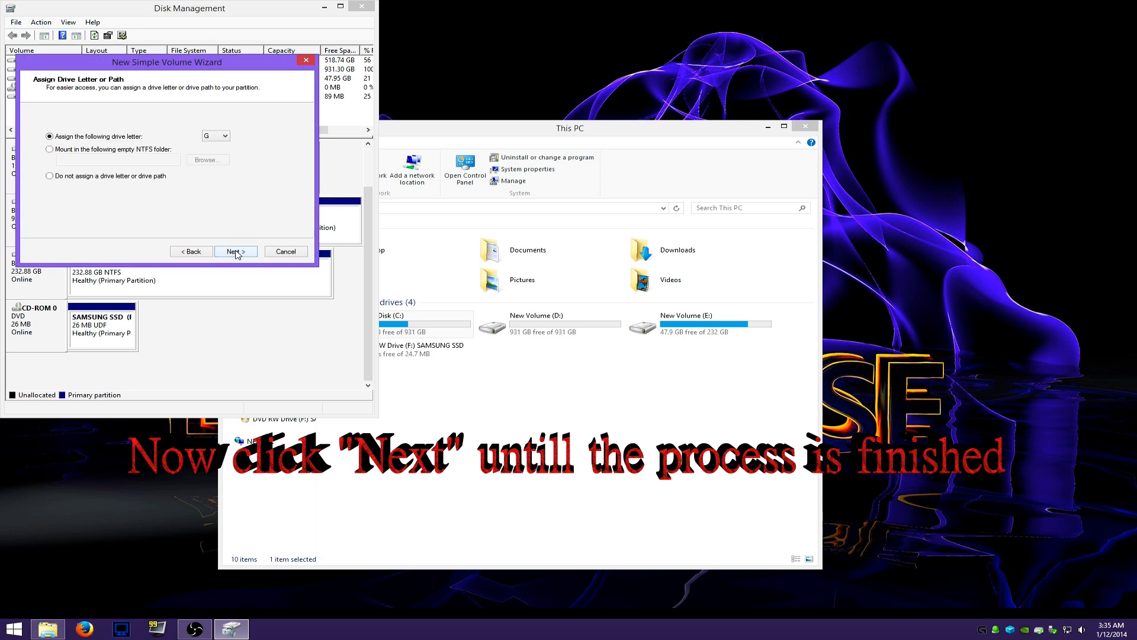
click(235, 251)
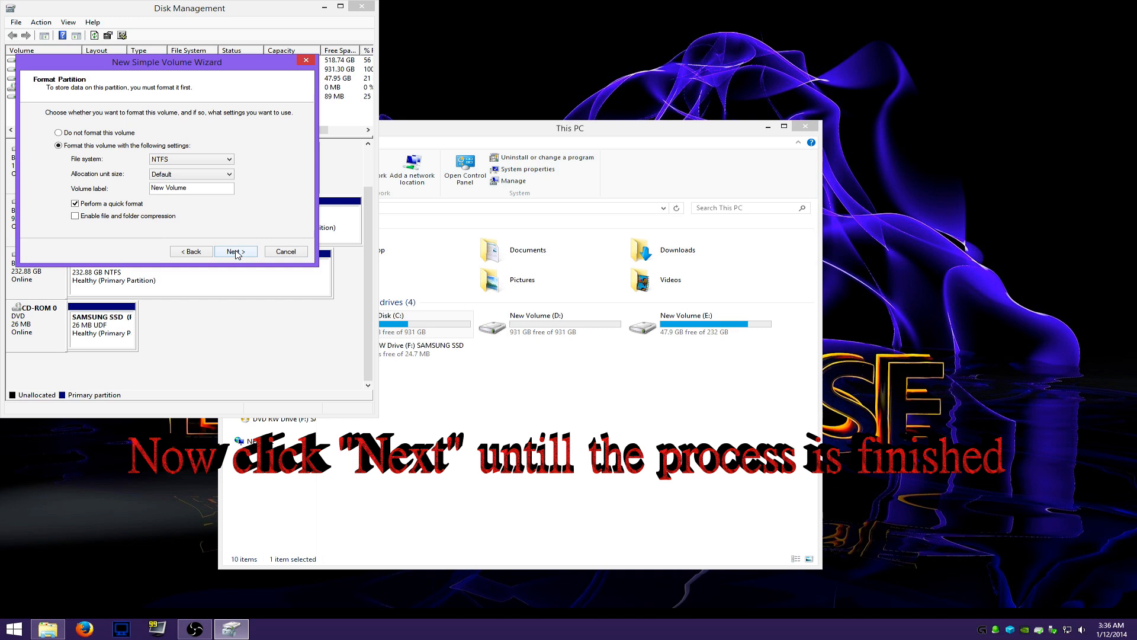
click(235, 251)
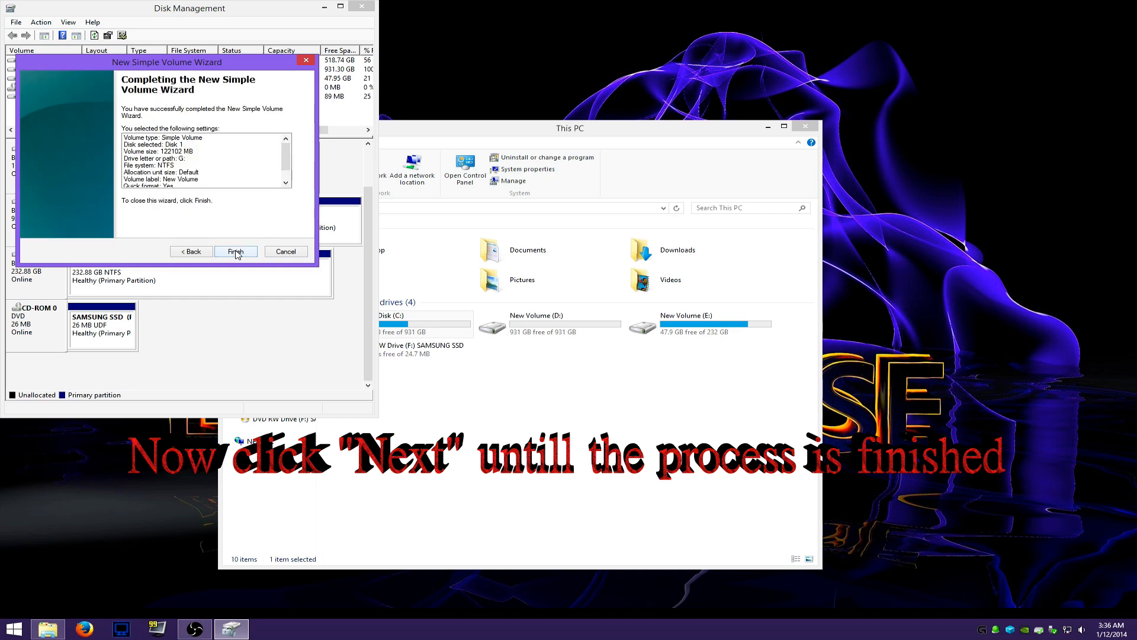